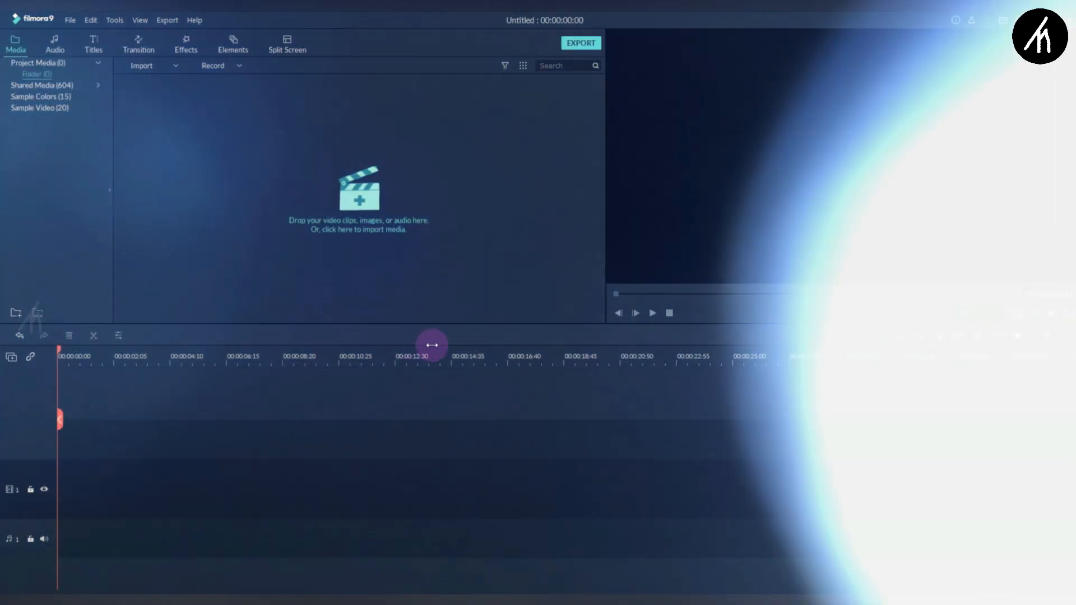
- Add the Default Title preset to the timeline and shorten the clip
left_click(92, 42)
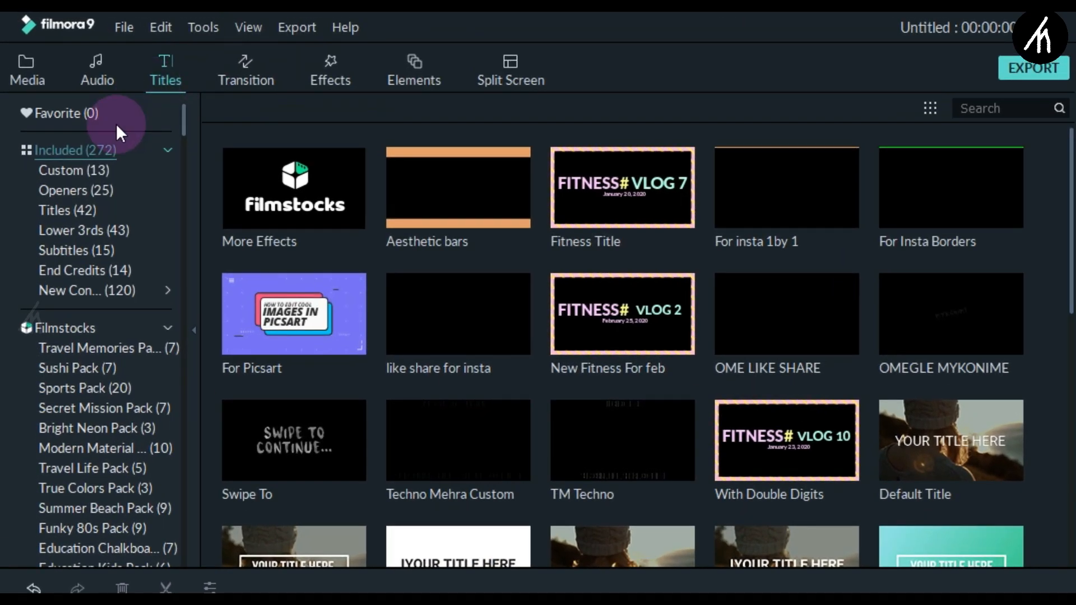
left_click(66, 211)
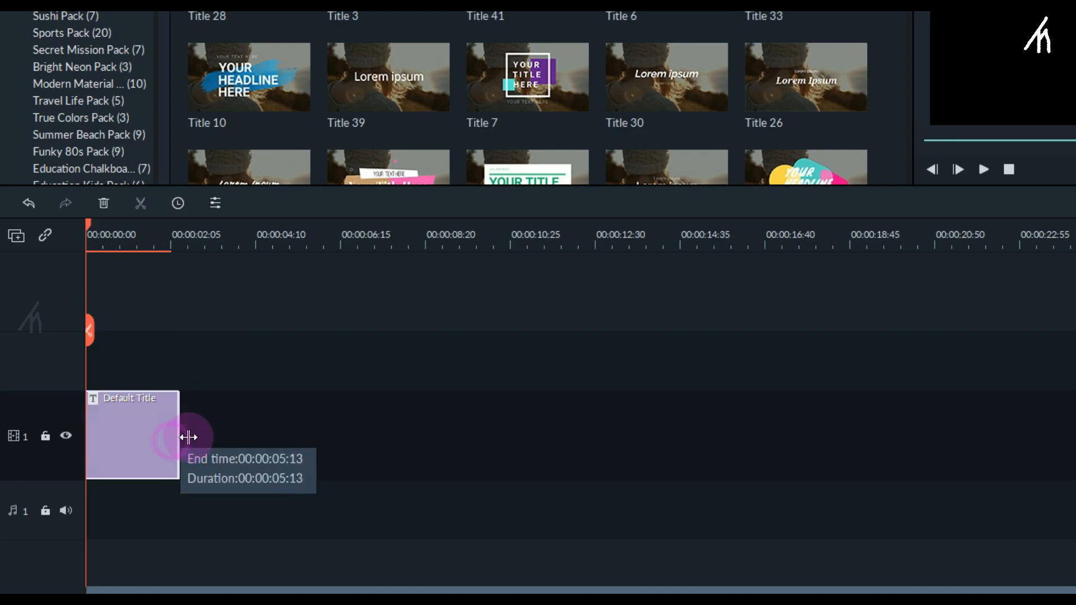
left_click_drag(181, 437, 223, 435)
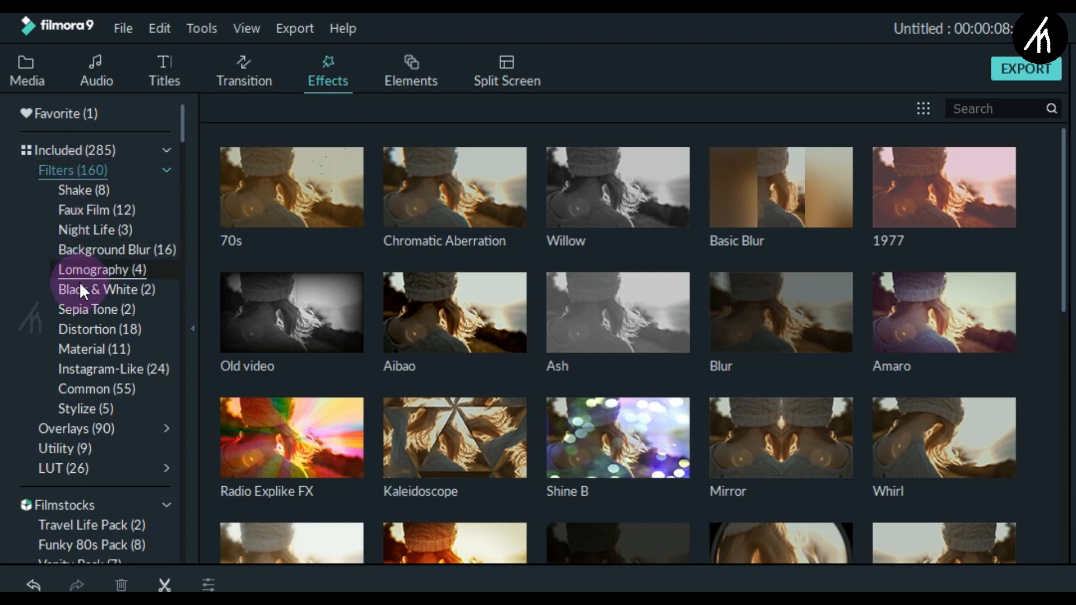
- Place the Distortion filter Water Ripple above the title, stretched to the title's length, and preview
left_click(100, 329)
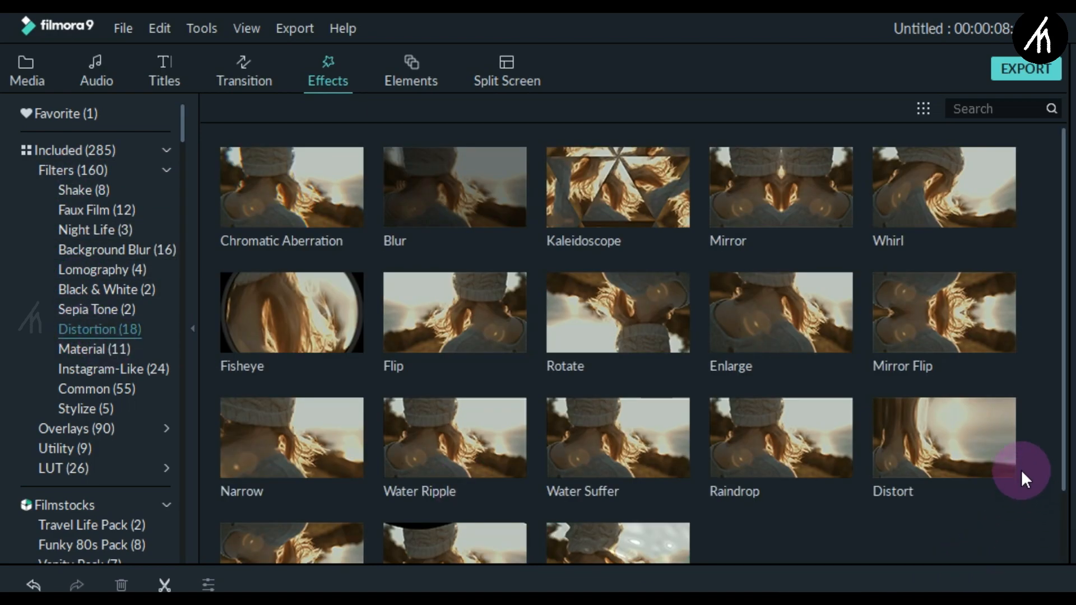
mouse_move(455, 443)
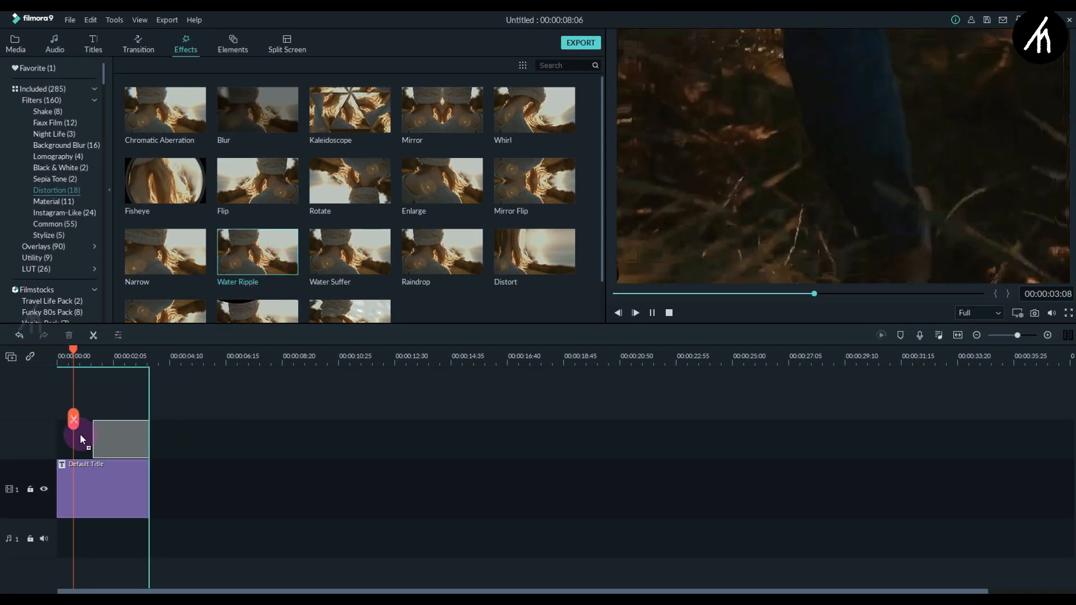
left_click_drag(258, 251, 86, 440)
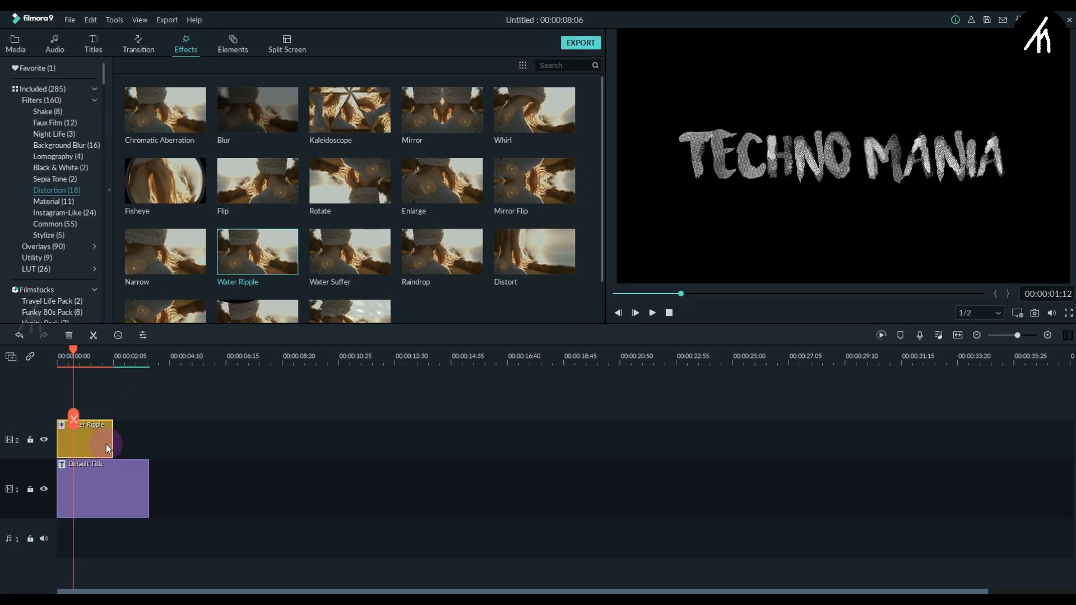
left_click_drag(114, 439, 149, 443)
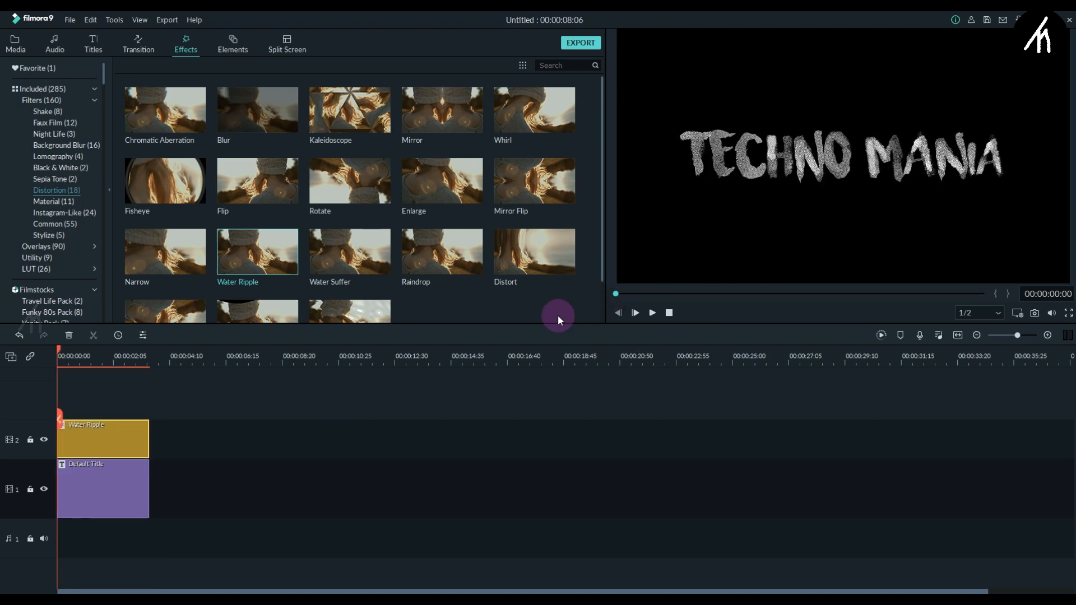
left_click(651, 312)
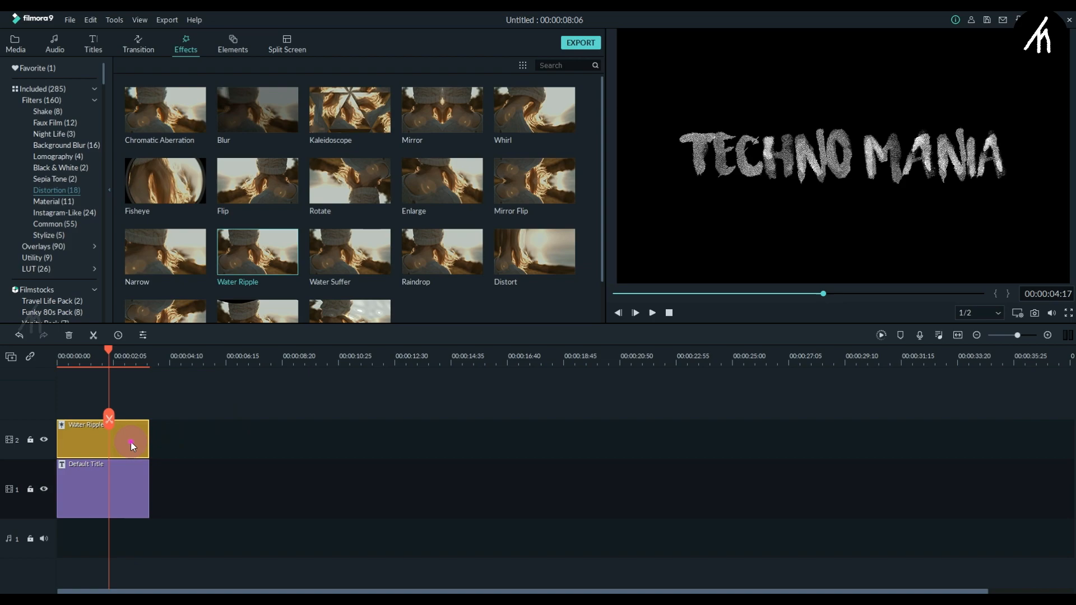
- Set the Water Ripple level to 17 and lower its height to about 110
double_click(103, 439)
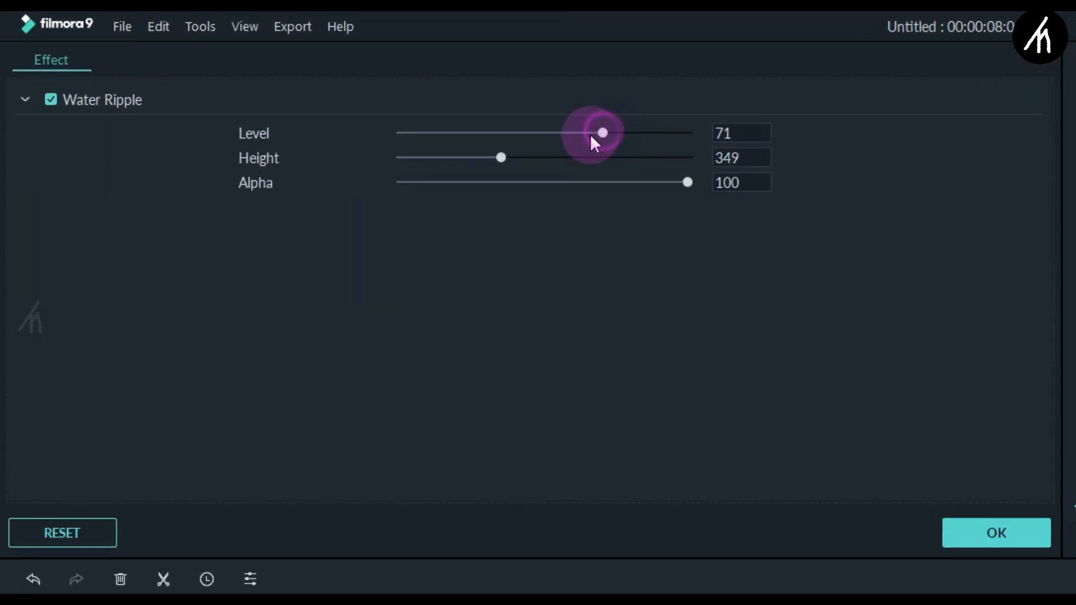
left_click_drag(602, 132, 432, 132)
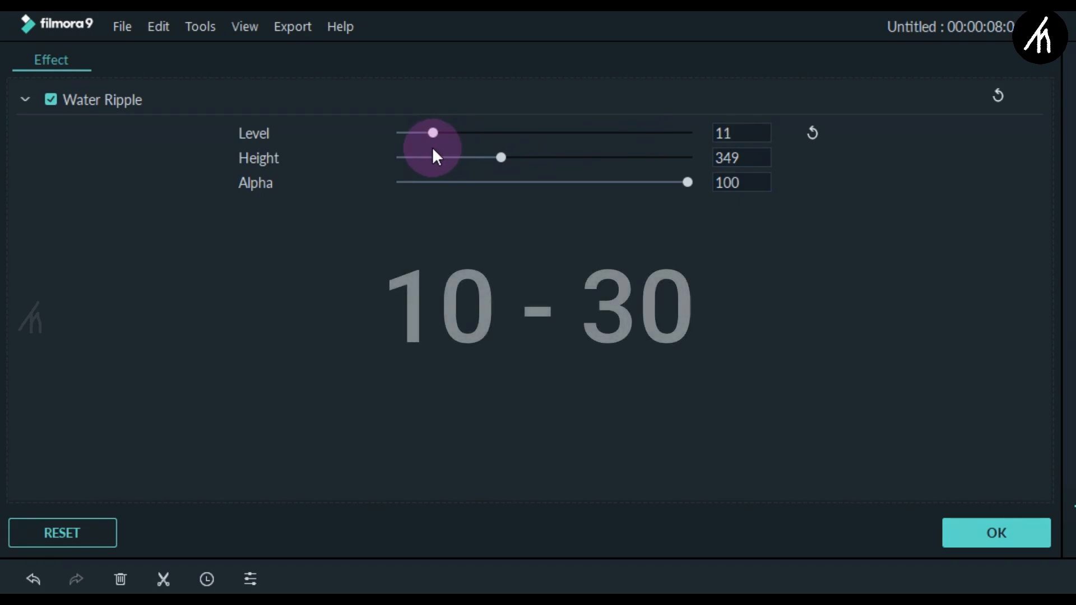
left_click_drag(432, 131, 480, 131)
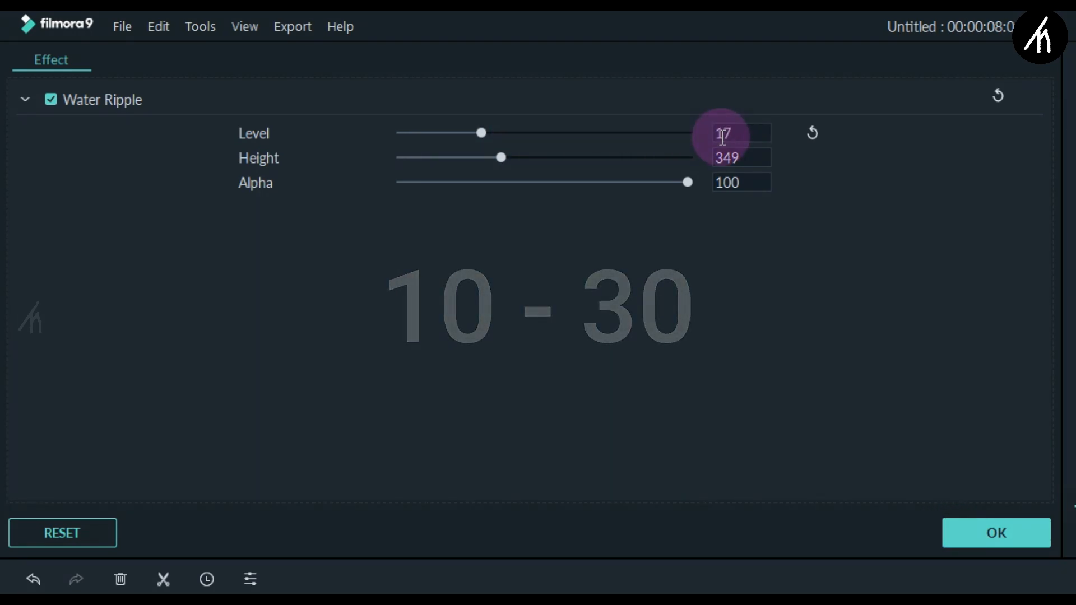
left_click_drag(501, 157, 431, 157)
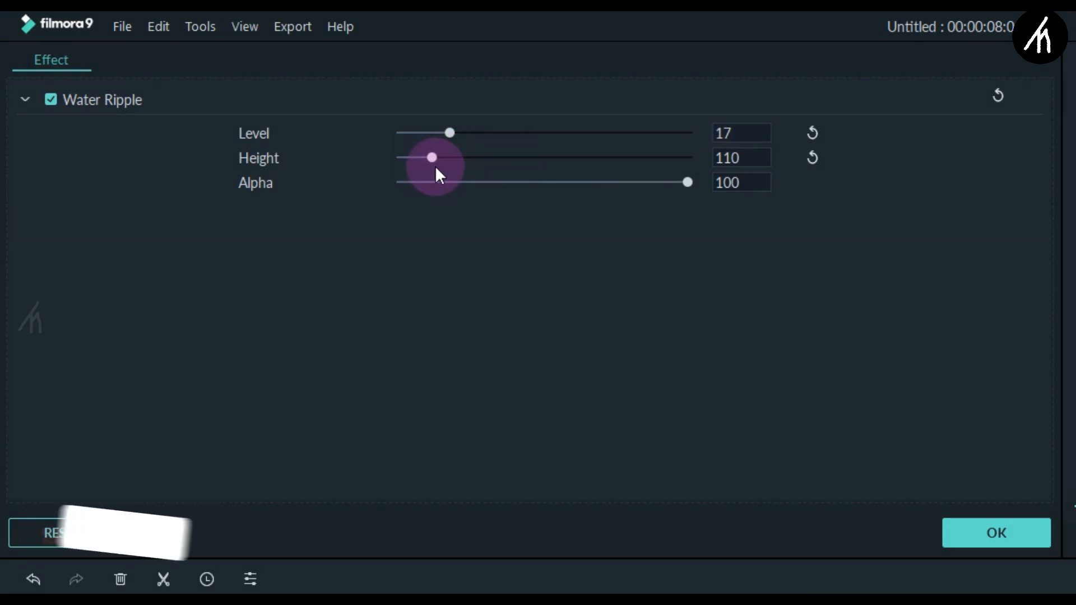
left_click_drag(431, 157, 449, 157)
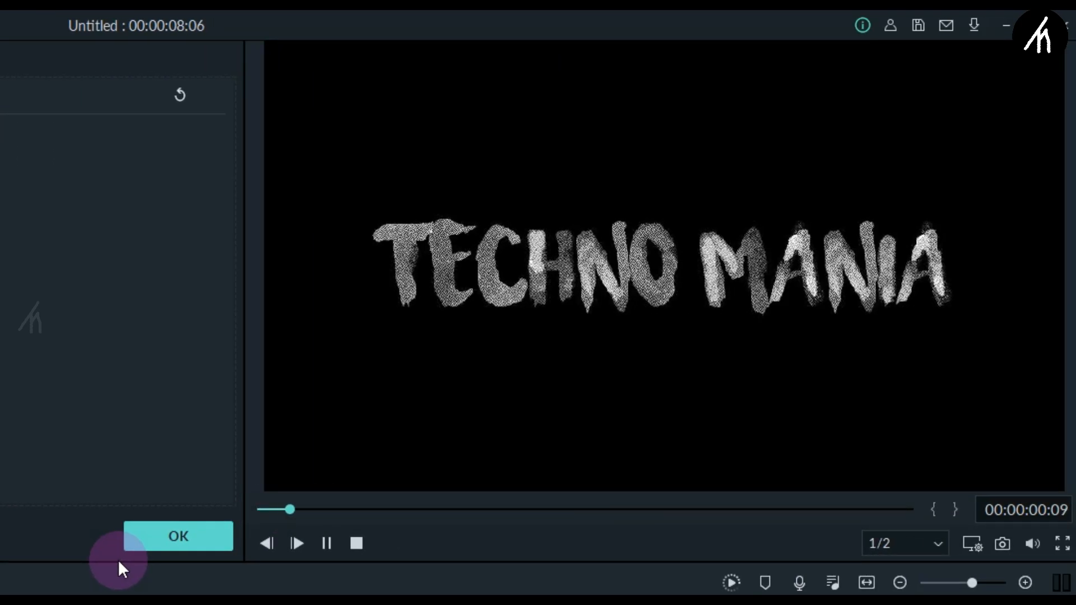
- Confirm the ripple settings, export the rippling title as My Video, and pick it from media
left_click(296, 543)
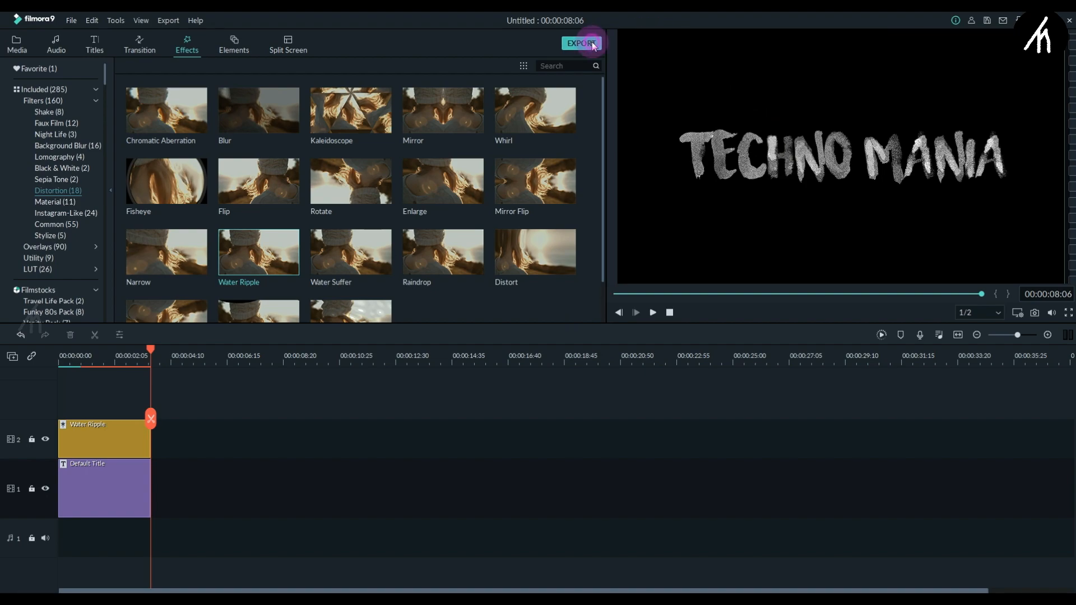
left_click(16, 43)
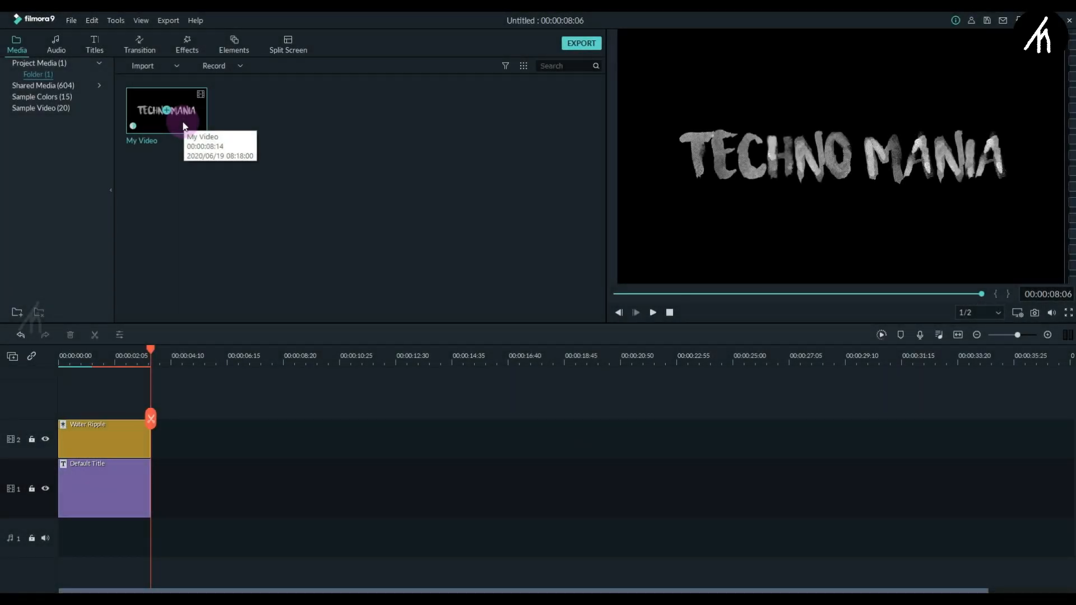
mouse_move(266, 175)
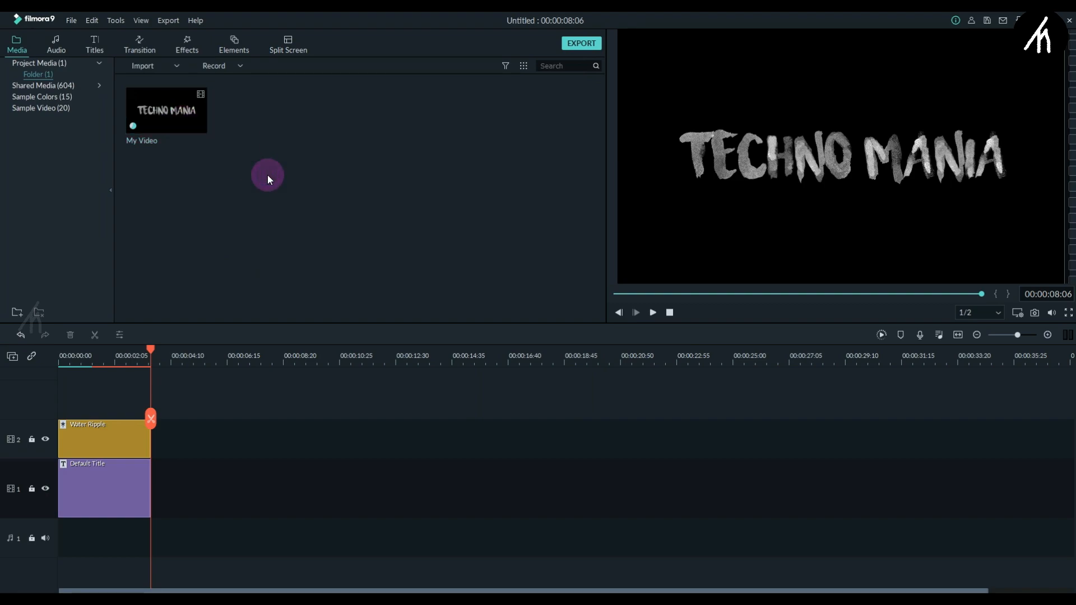
mouse_move(261, 131)
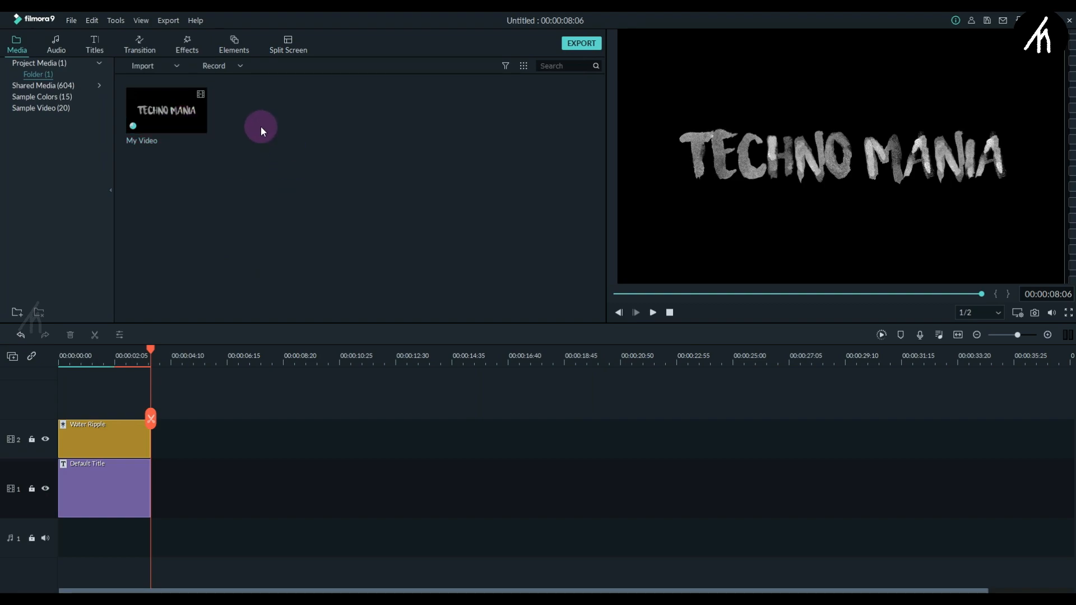
mouse_move(168, 113)
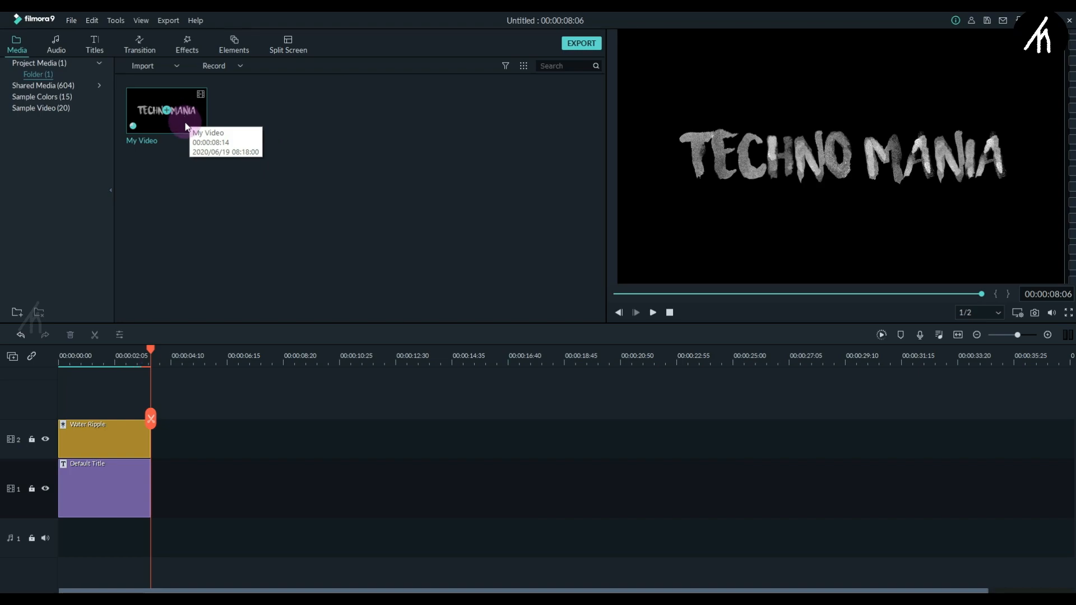
left_click(651, 312)
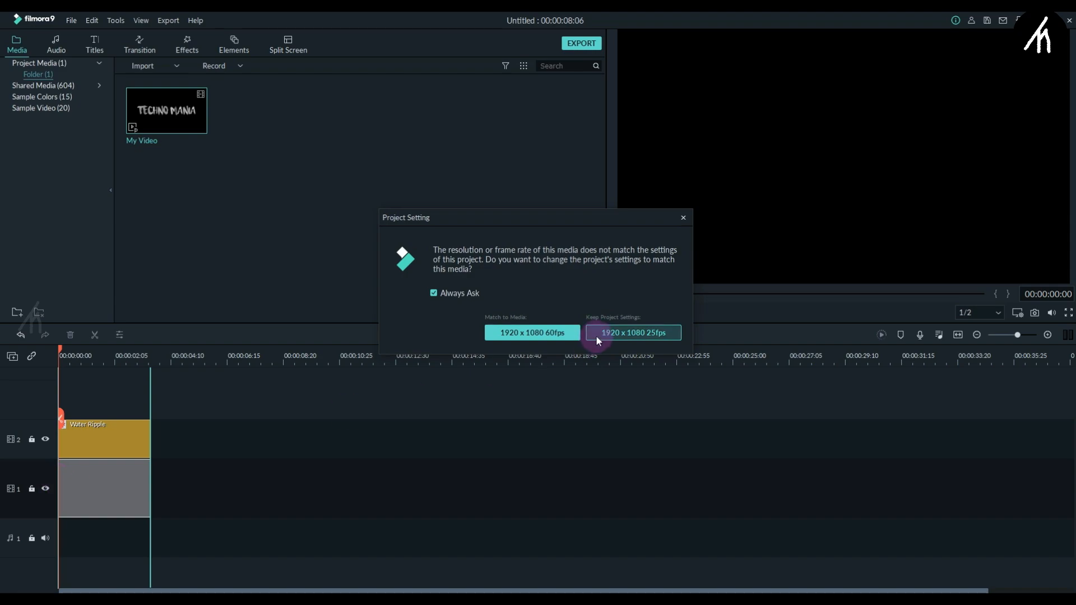
- Keep the 25fps project settings and set the My Video clip speed to 6.00
left_click(631, 333)
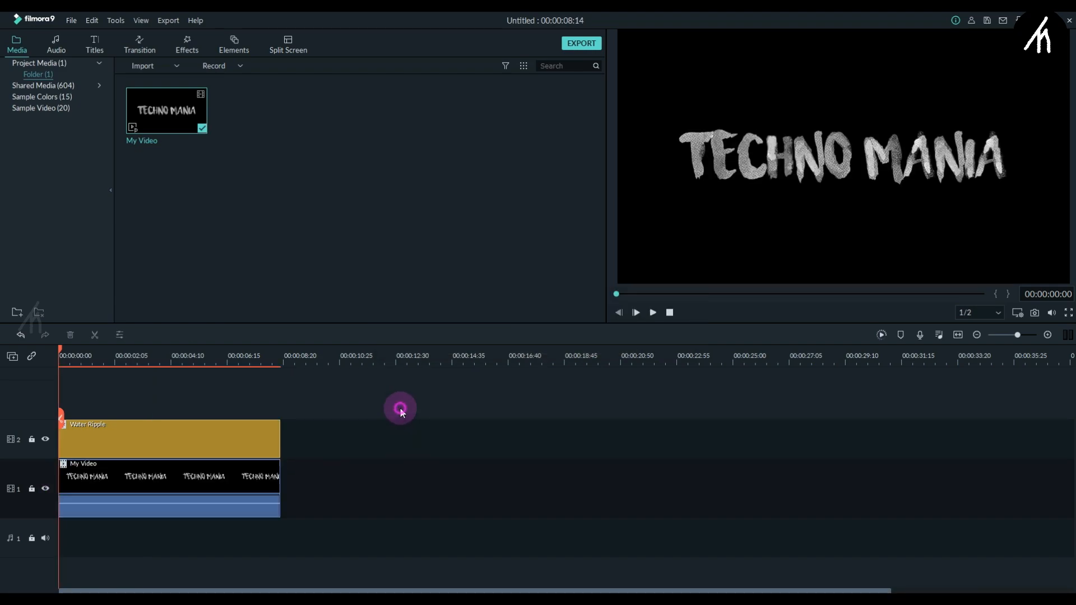
right_click(168, 488)
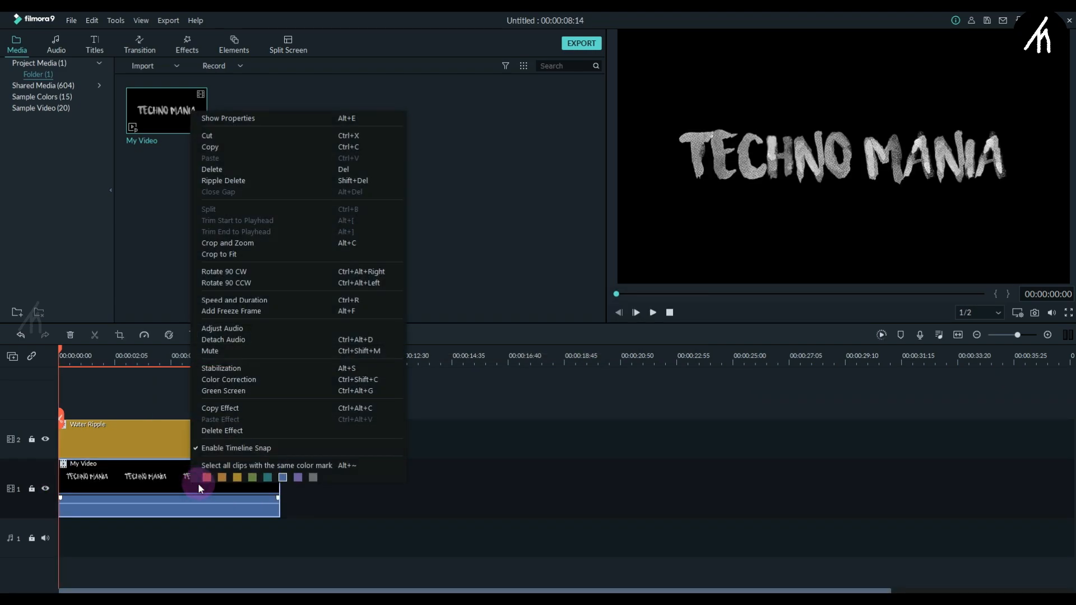
left_click(234, 299)
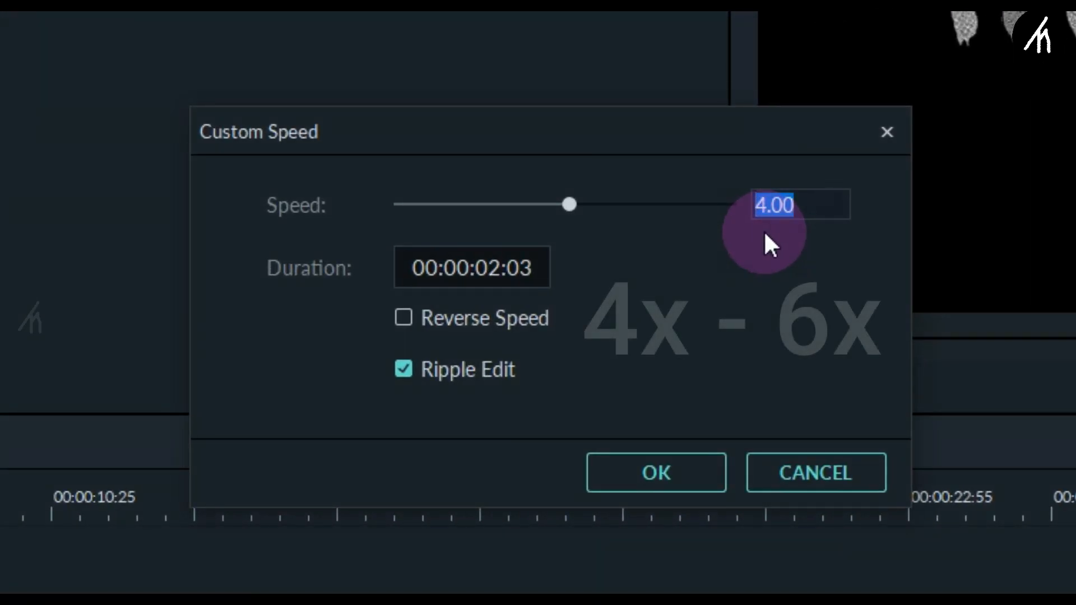
type("6.00")
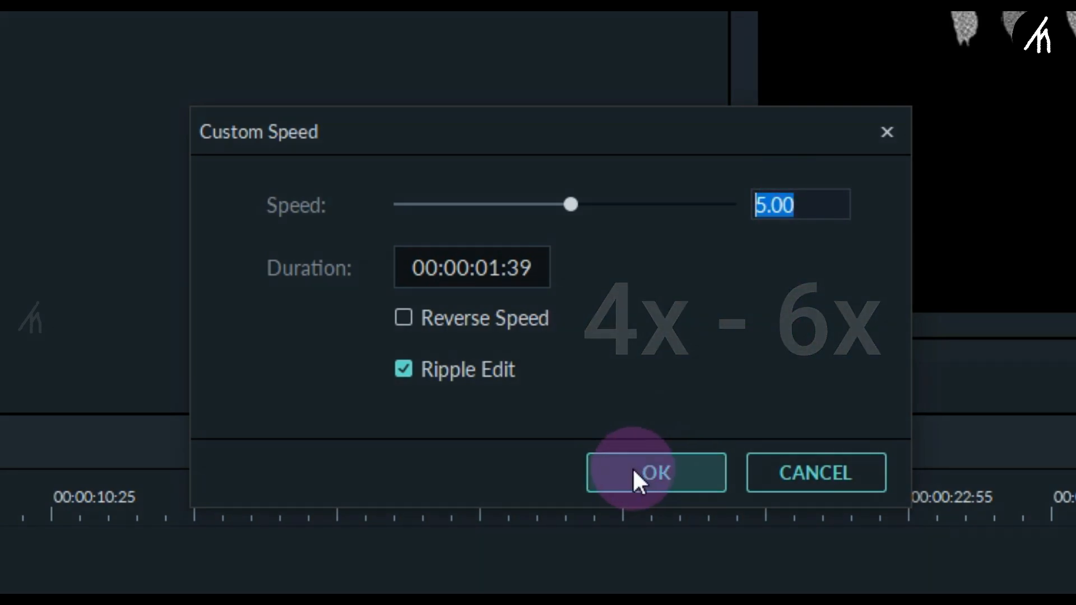
left_click(655, 472)
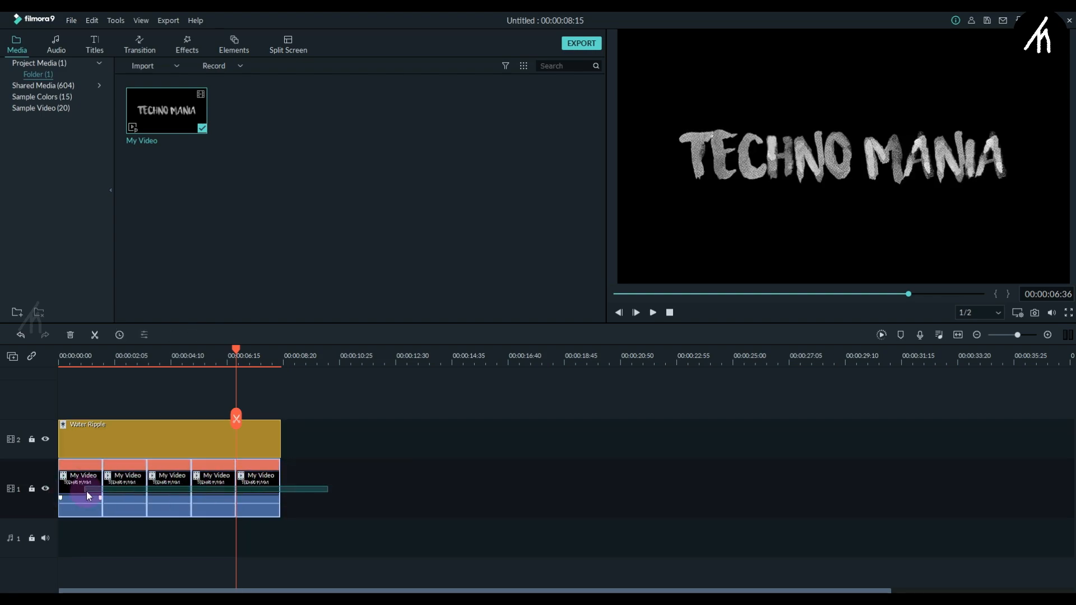
- Raise the Water Ripple height to 293 and confirm the effect settings
left_click_drag(237, 355, 65, 355)
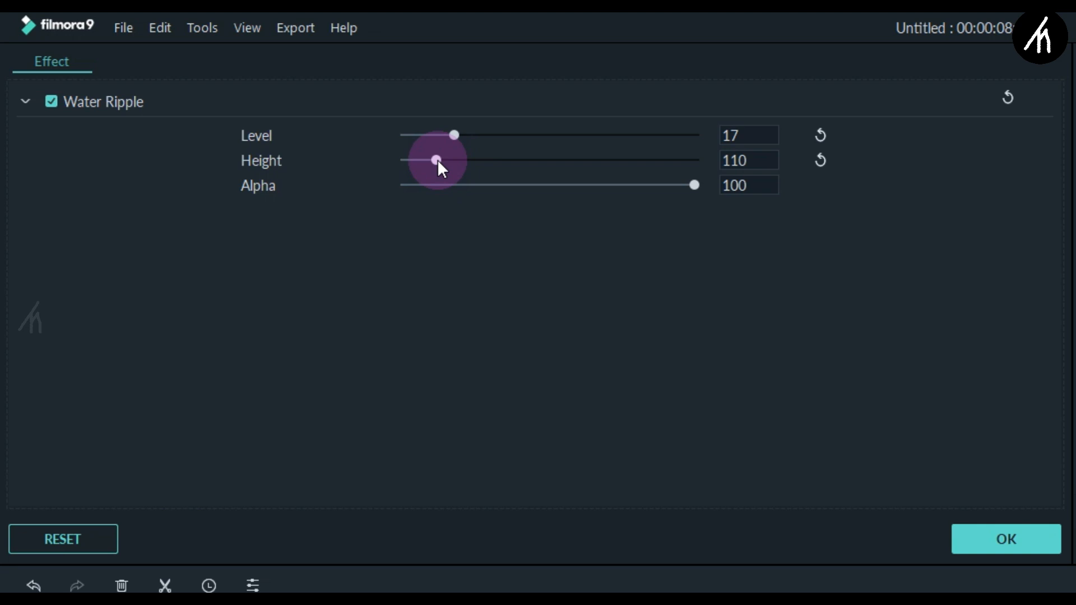
left_click_drag(437, 159, 482, 160)
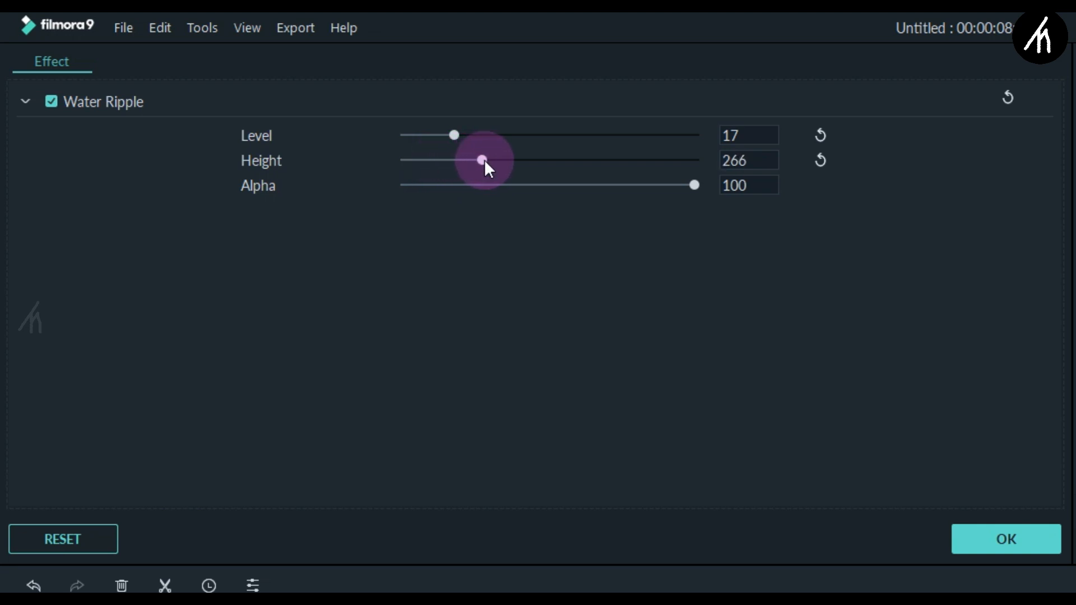
left_click_drag(480, 160, 507, 160)
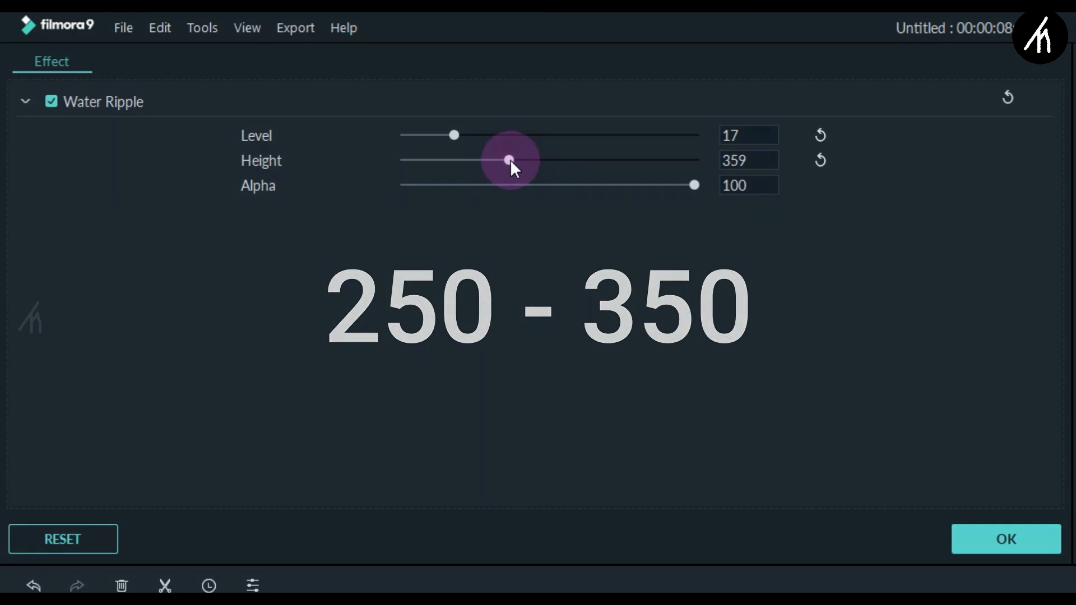
left_click_drag(509, 159, 491, 159)
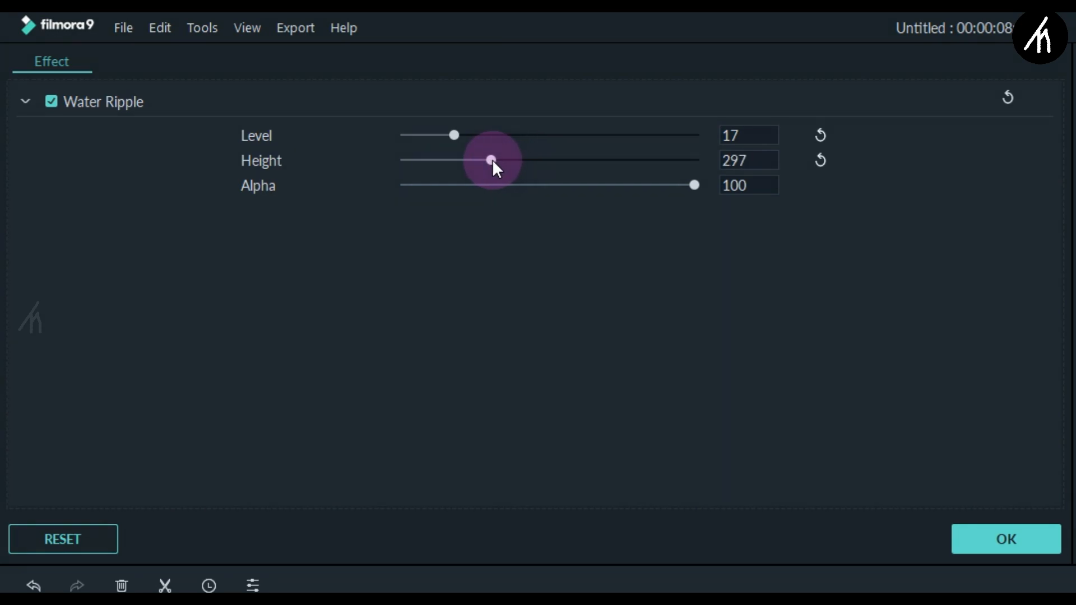
left_click_drag(491, 160, 489, 159)
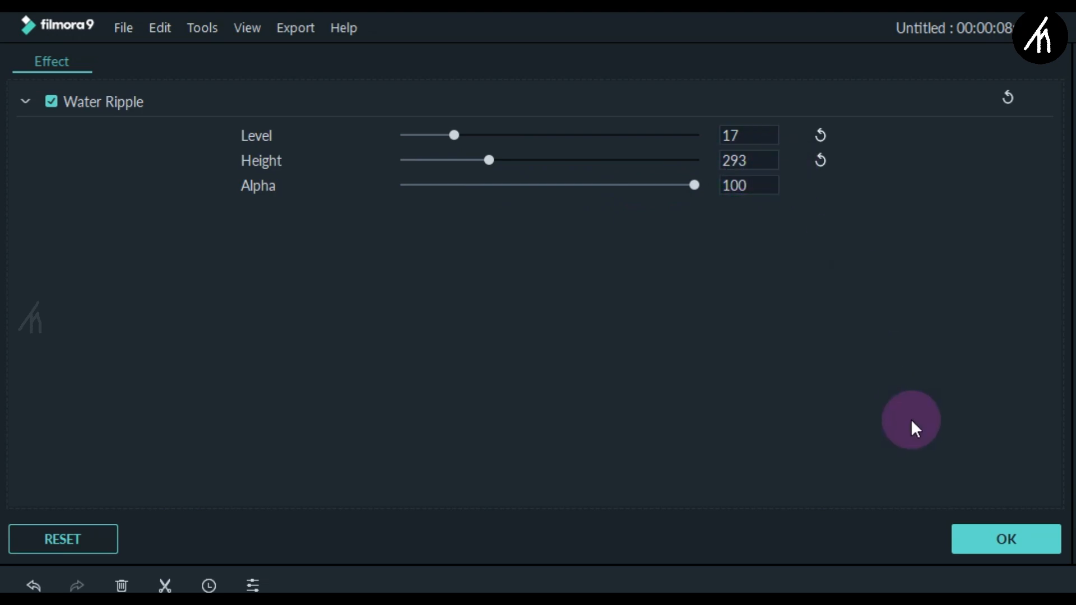
left_click(1006, 539)
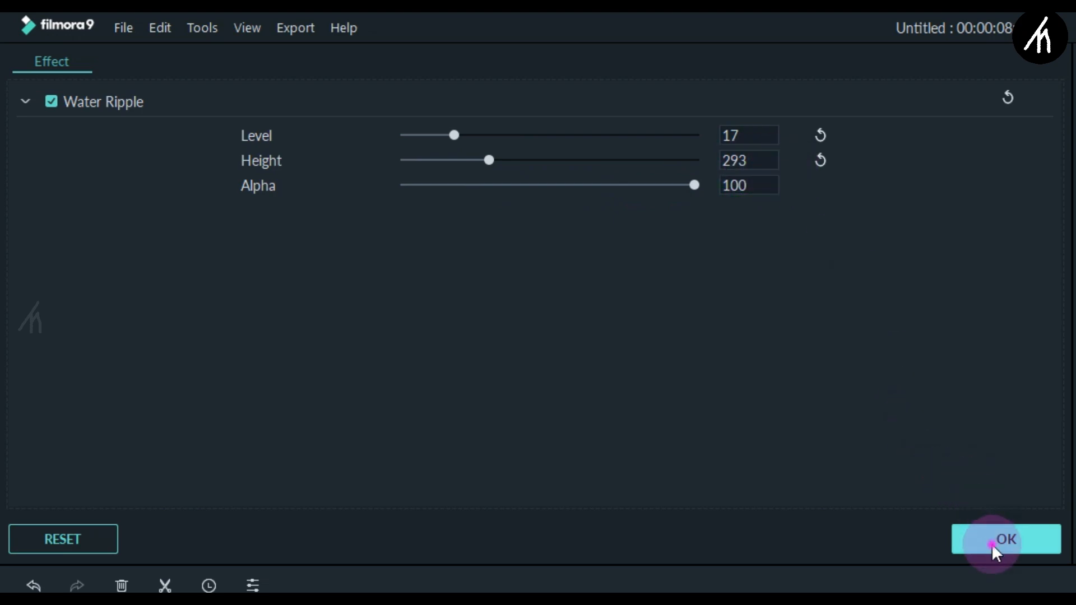
left_click(1005, 539)
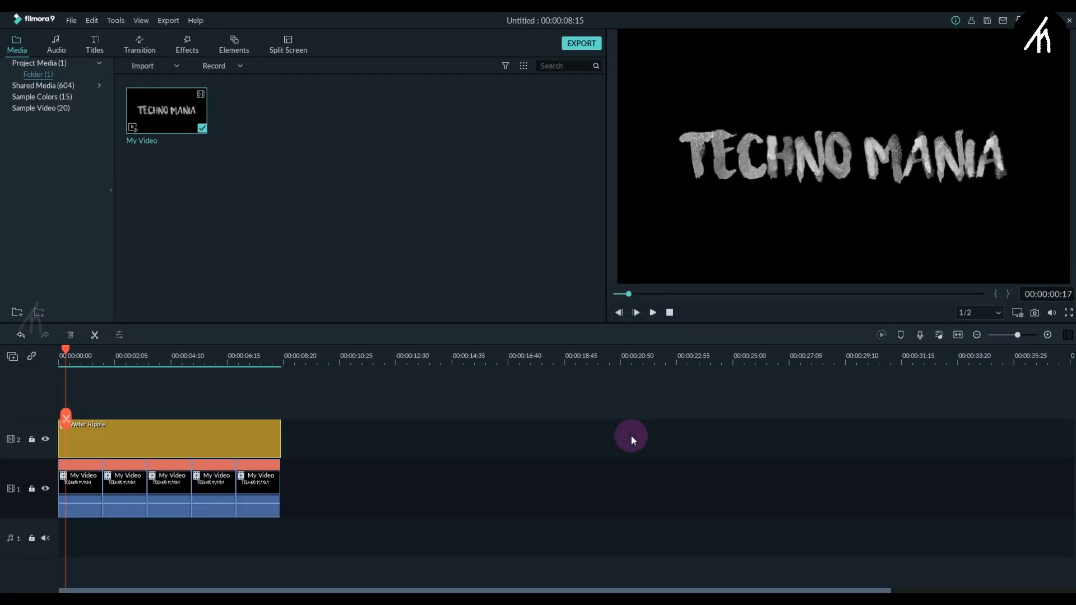
left_click(651, 312)
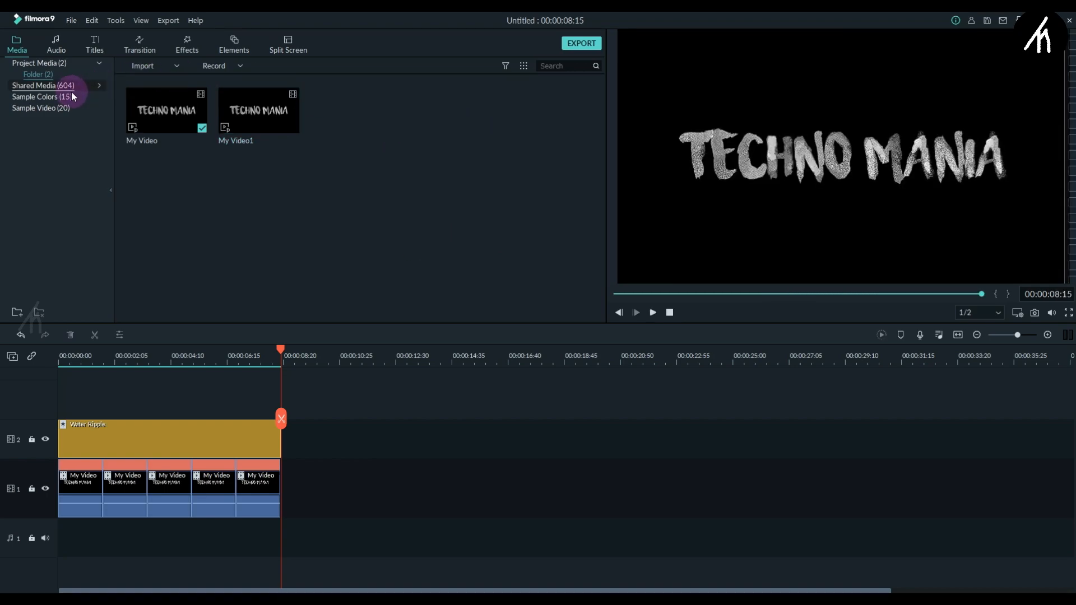
- Export the rippled text as My Video1 and layer it above the Islands clip
left_click(40, 107)
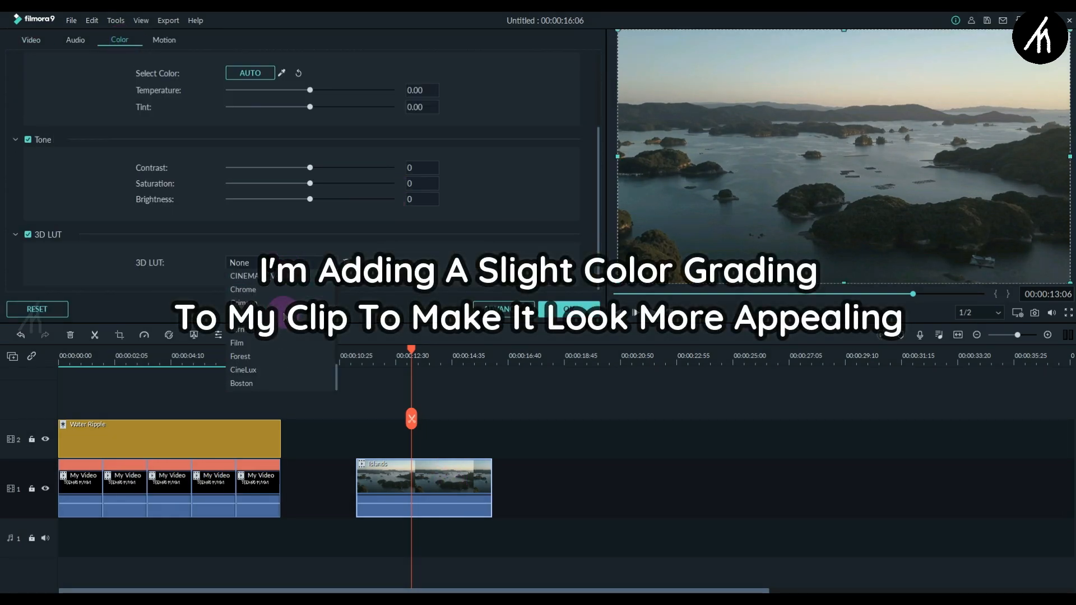
left_click(16, 44)
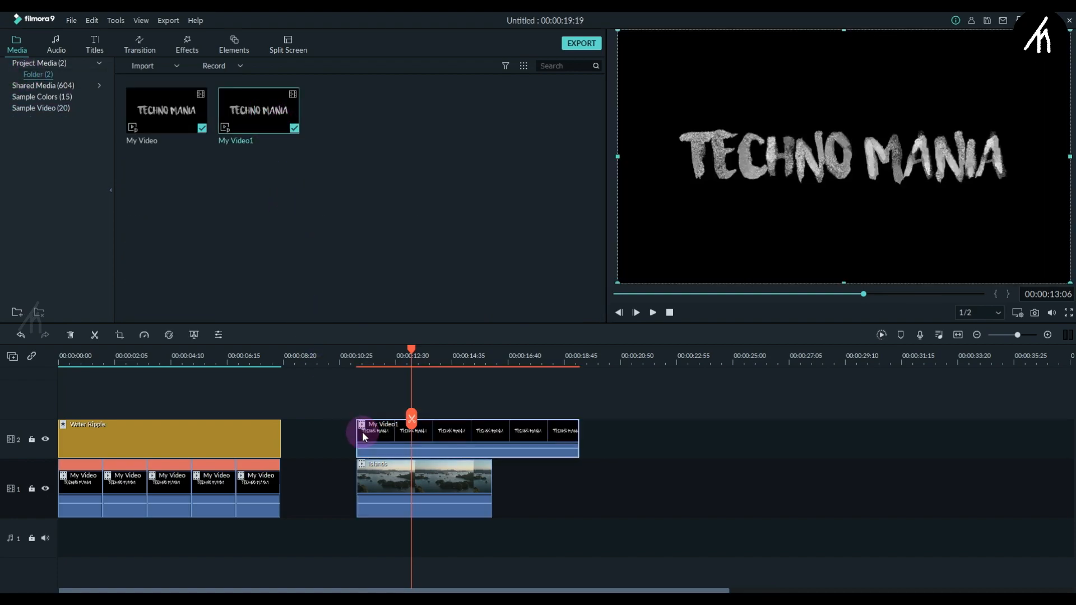
- Try Chroma Key on My Video1 with a thinner edge thickness, then switch it off
double_click(412, 436)
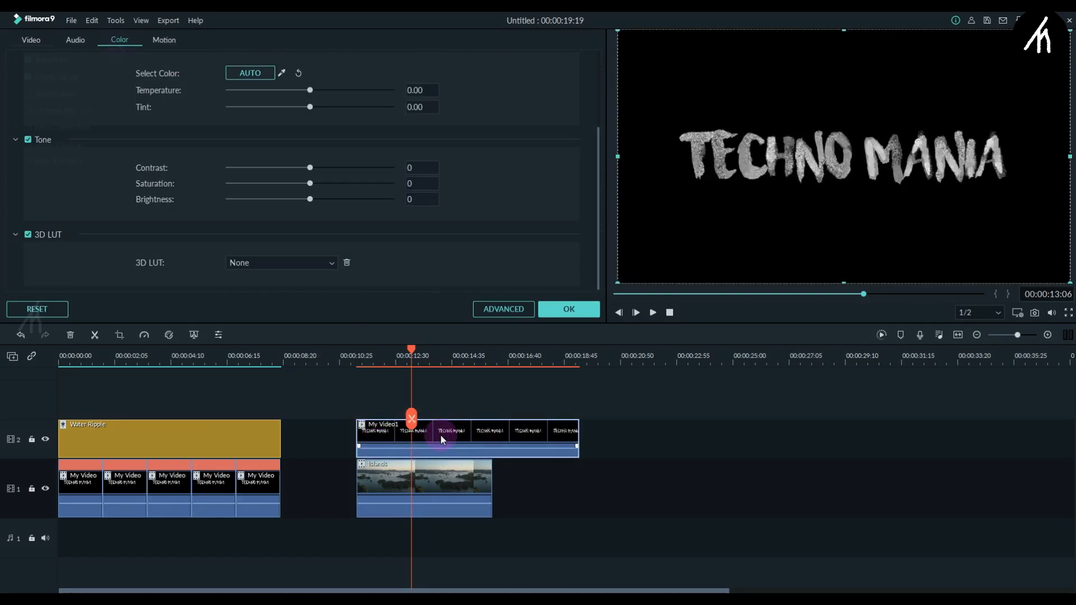
left_click(31, 39)
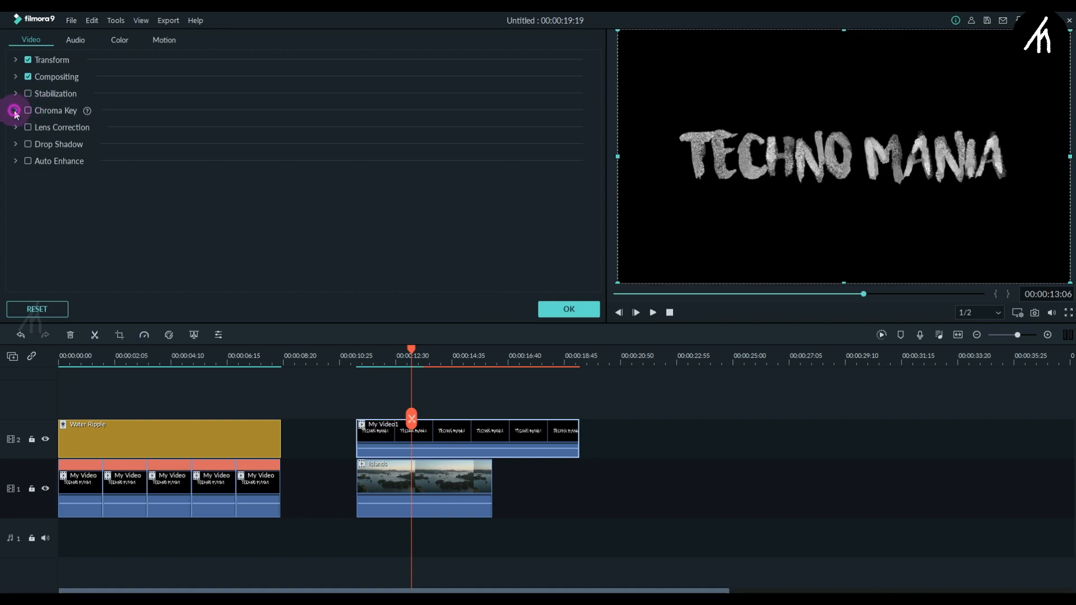
left_click(28, 111)
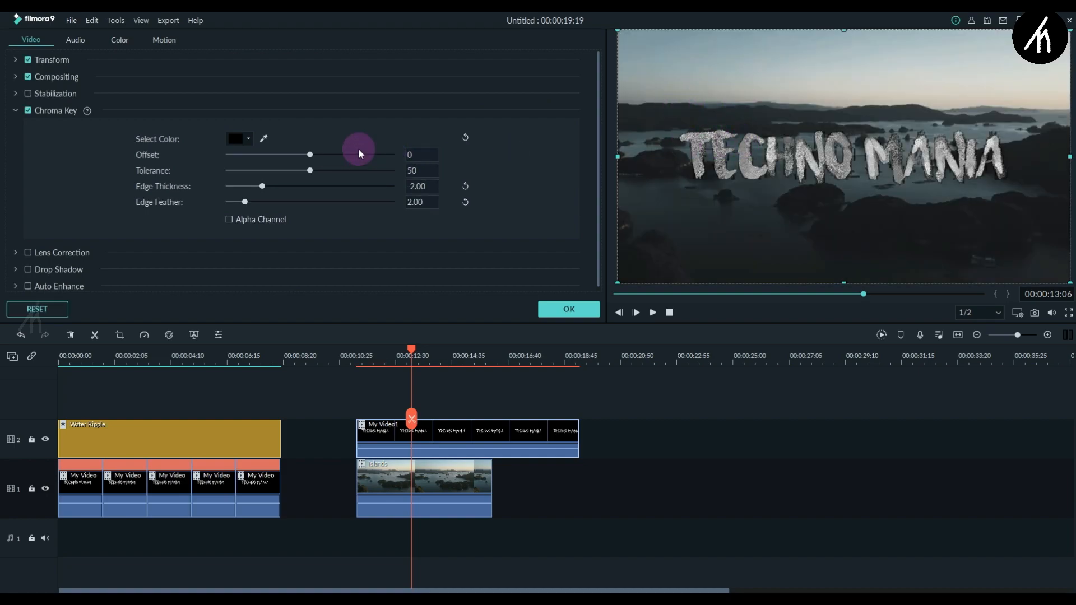
left_click_drag(262, 186, 337, 186)
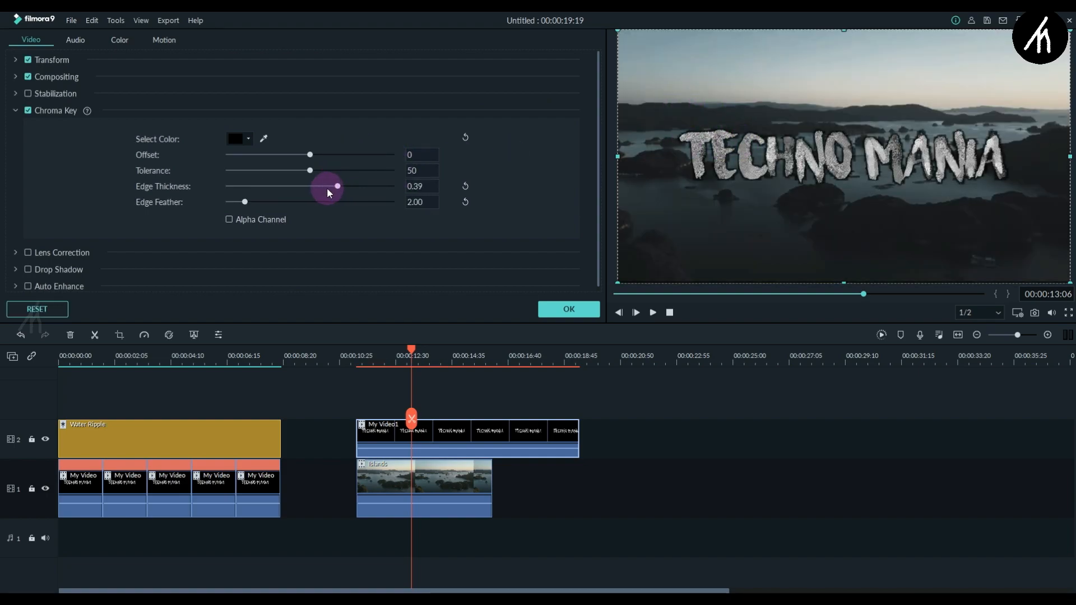
left_click_drag(336, 186, 285, 186)
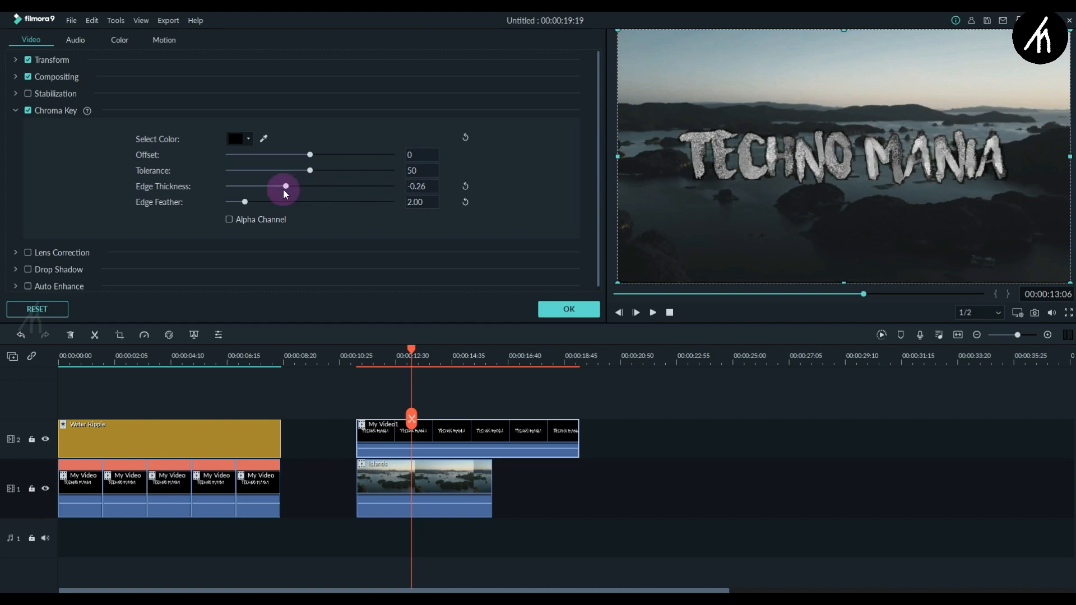
left_click(28, 110)
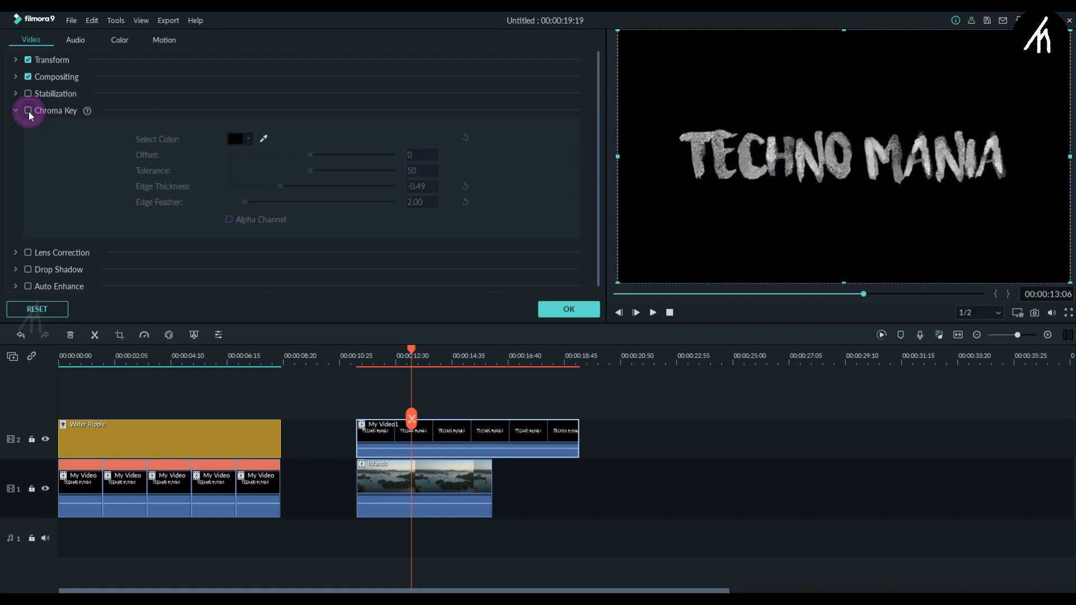
- Set My Video1's compositing blending mode to Screen
left_click(15, 76)
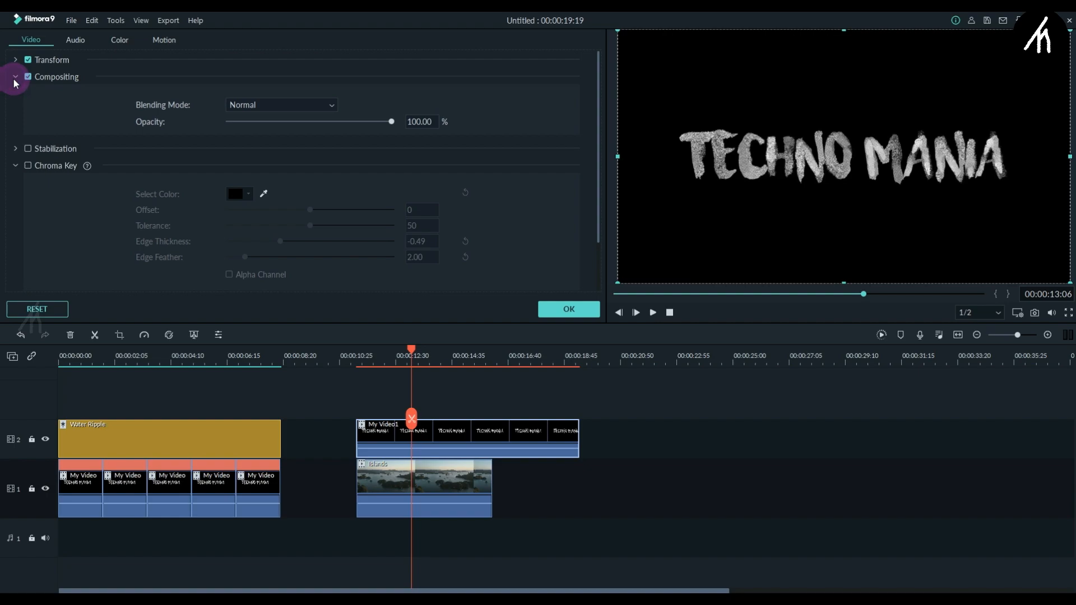
left_click(280, 104)
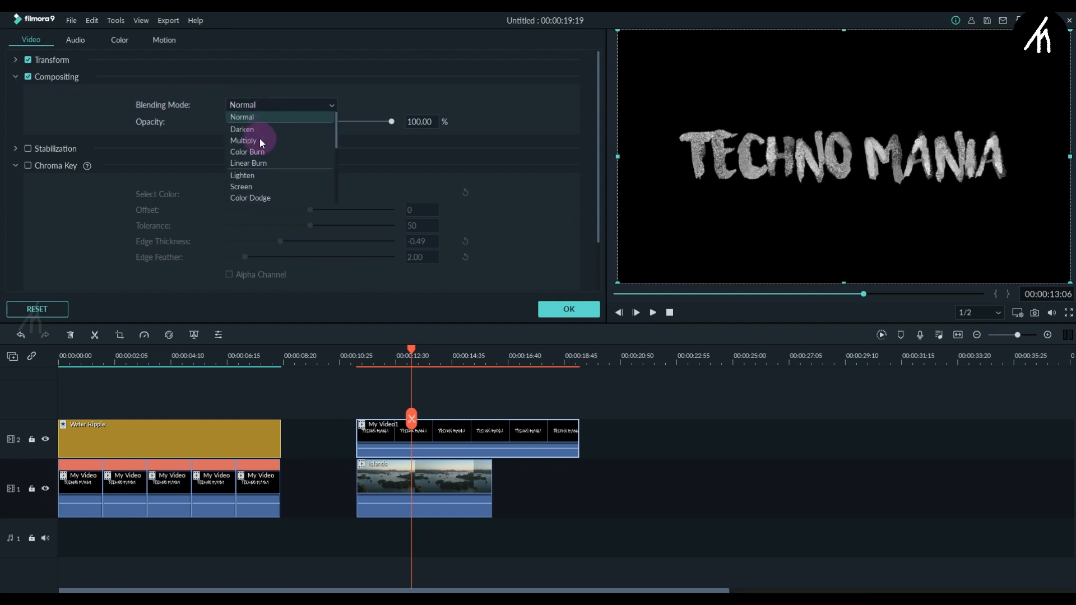
left_click(241, 186)
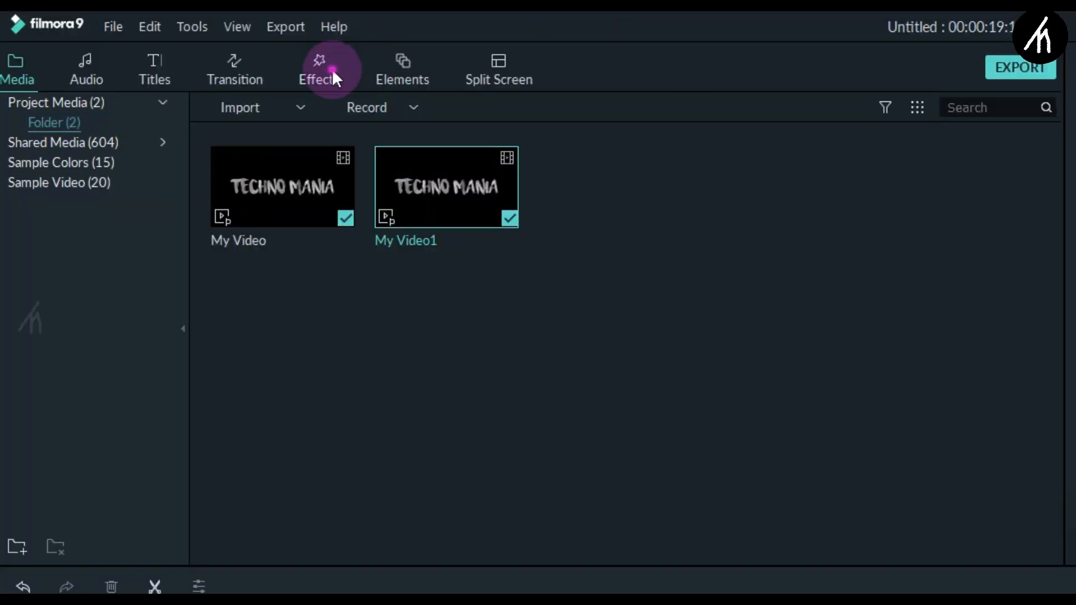
- Find the Glow effect by searching 'glow' and set its radius to 2
left_click(318, 68)
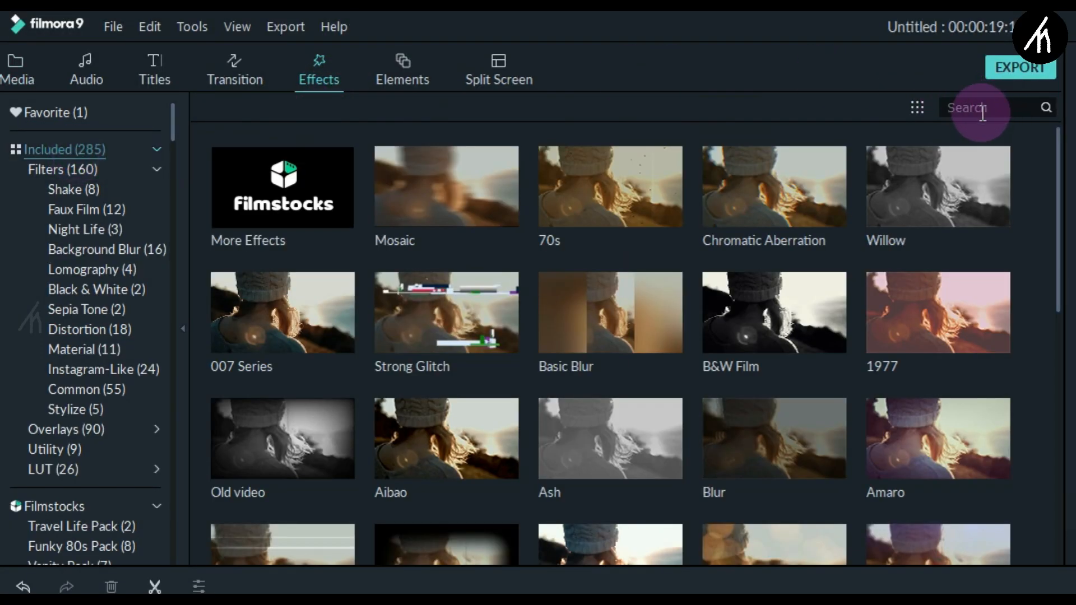
type("glow")
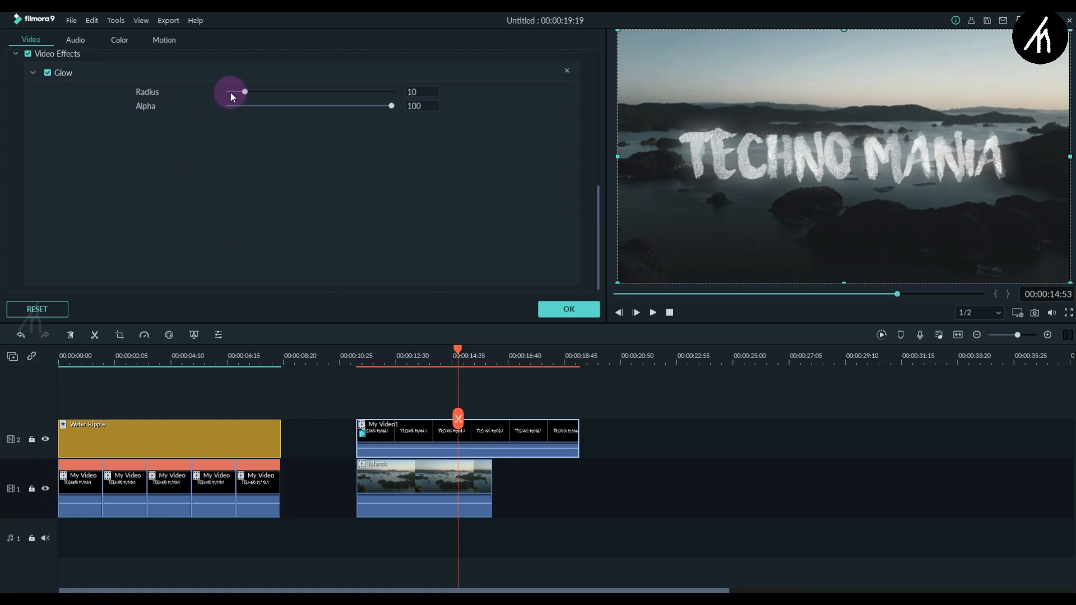
left_click_drag(244, 91, 233, 91)
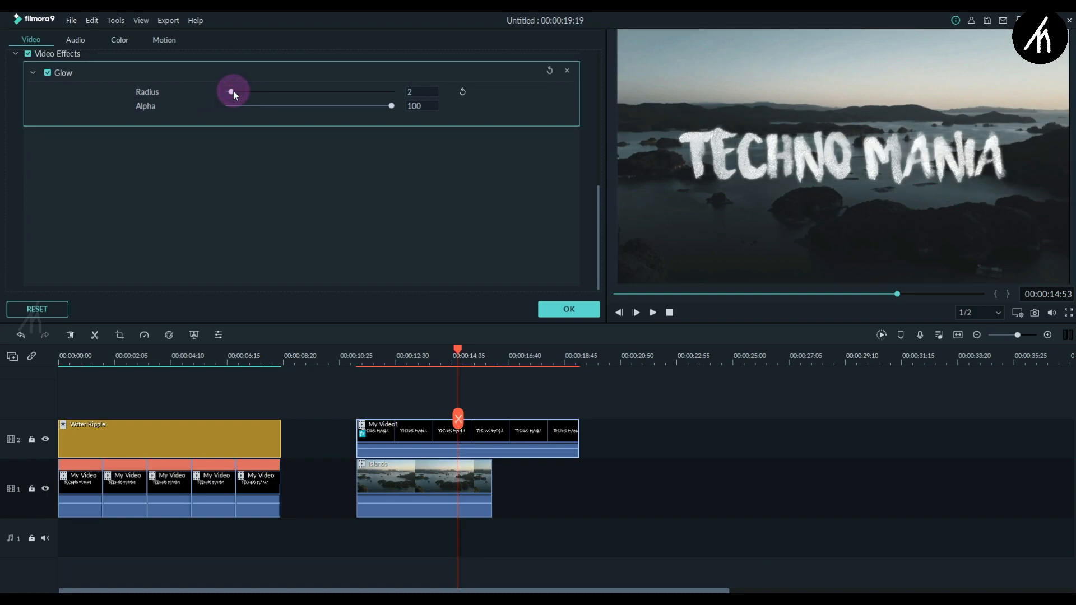